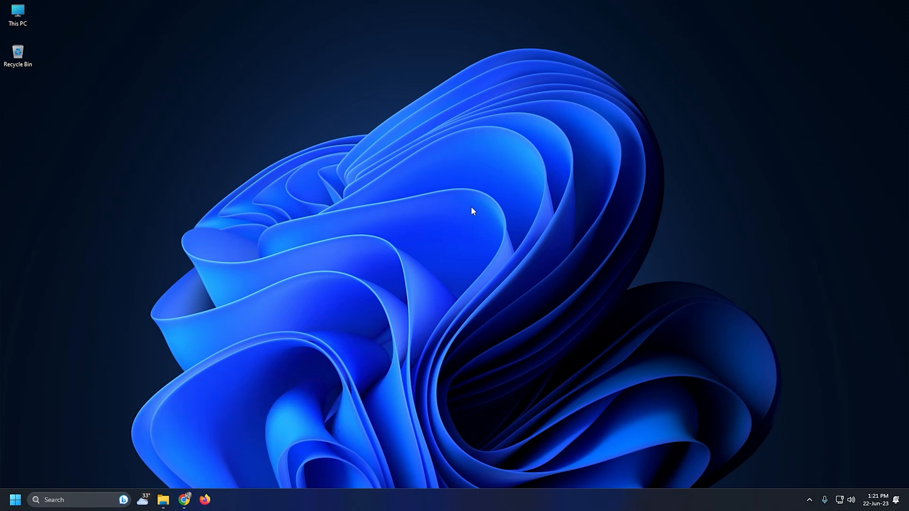
Search the taskbar for 'mail' to find the Mail app
{"action": "type", "text": "ma"}
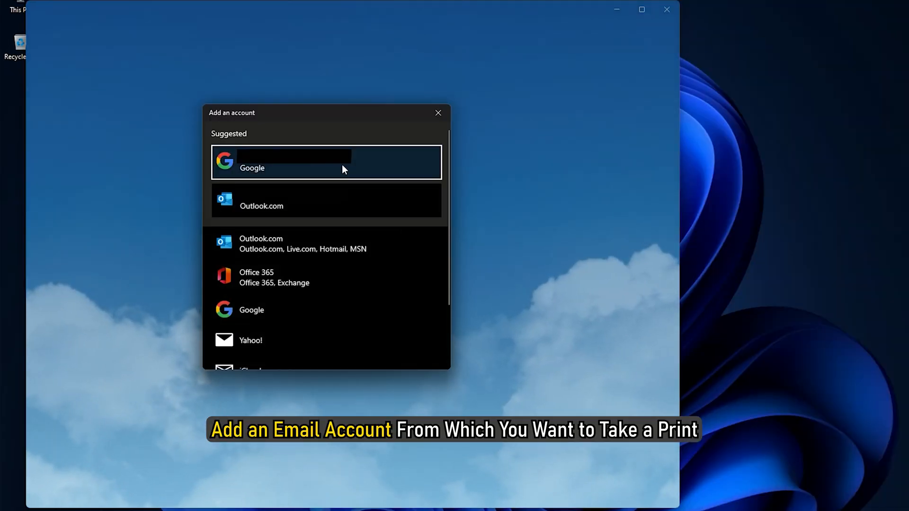
Add the suggested Google account to Windows Mail
{"action": "left_click", "coordinate": [326, 162]}
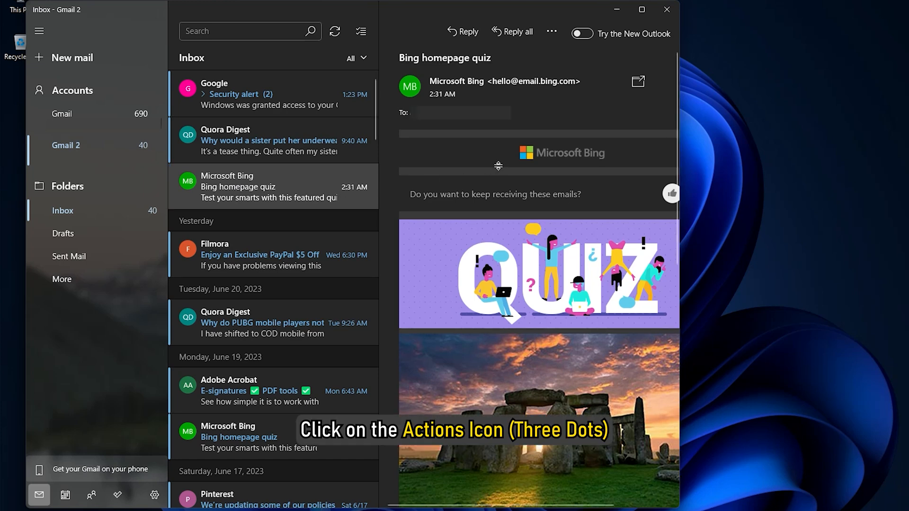
Print the Bing homepage quiz email from the reading pane's actions menu
{"action": "left_click", "coordinate": [552, 31]}
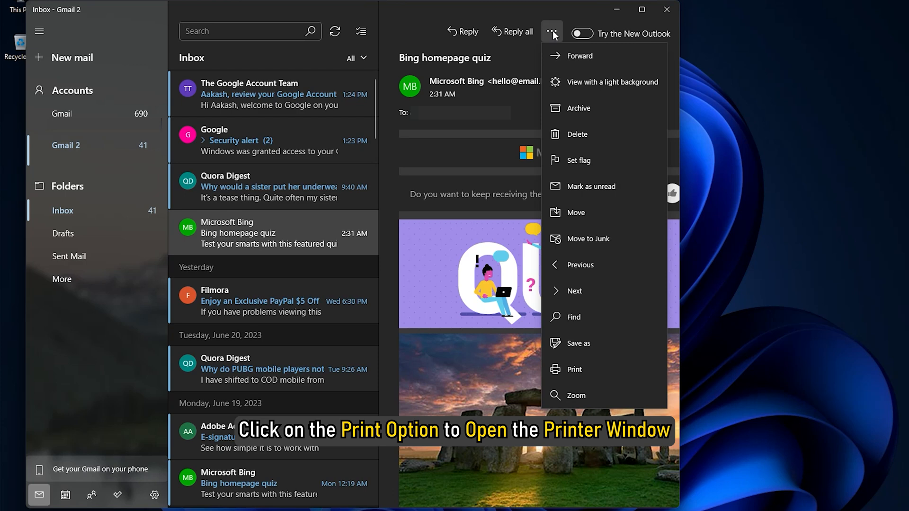
{"action": "mouse_move", "coordinate": [592, 362]}
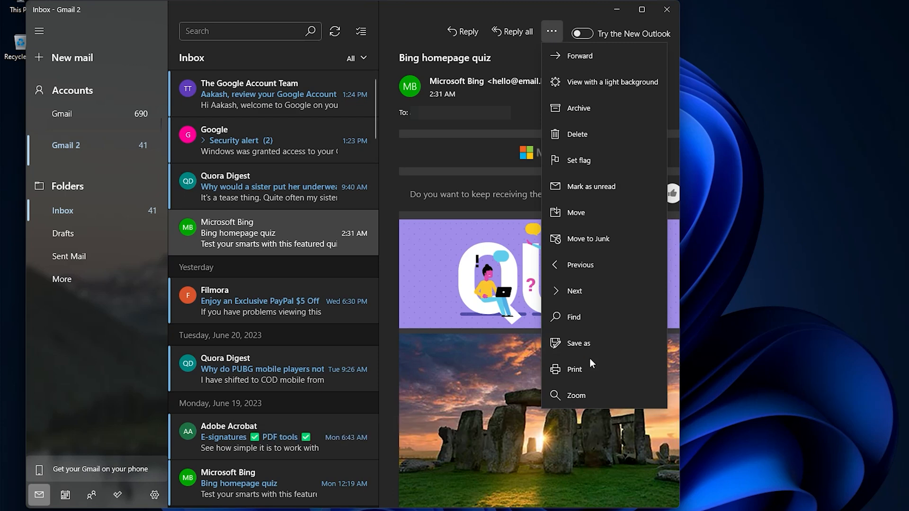
{"action": "left_click", "coordinate": [575, 369]}
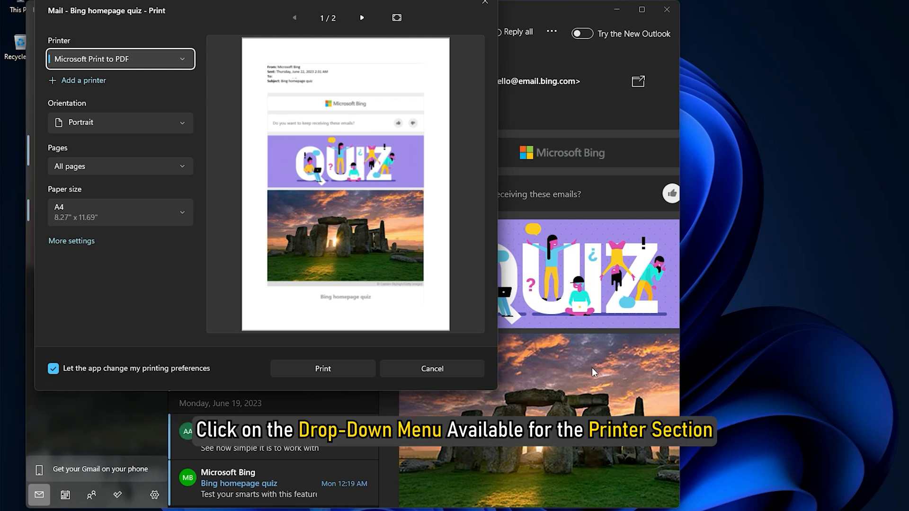
{"action": "left_click", "coordinate": [120, 59]}
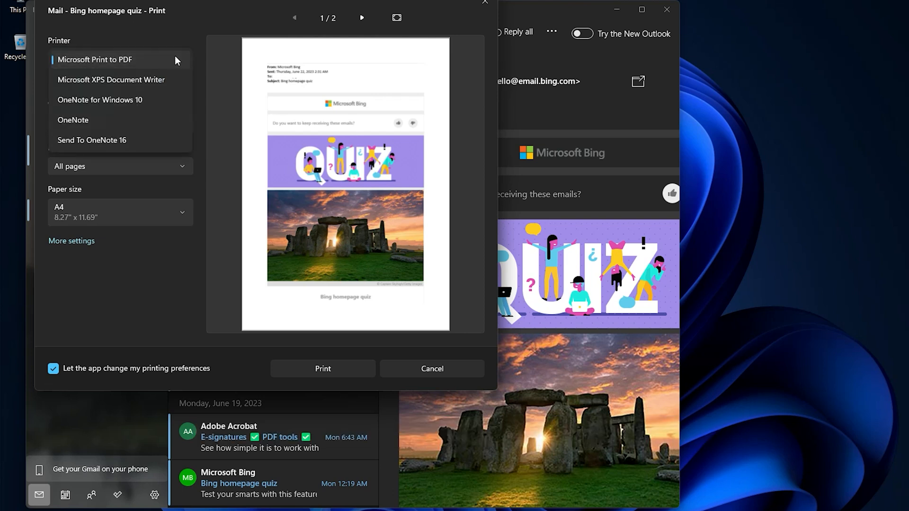
{"action": "left_click", "coordinate": [120, 59]}
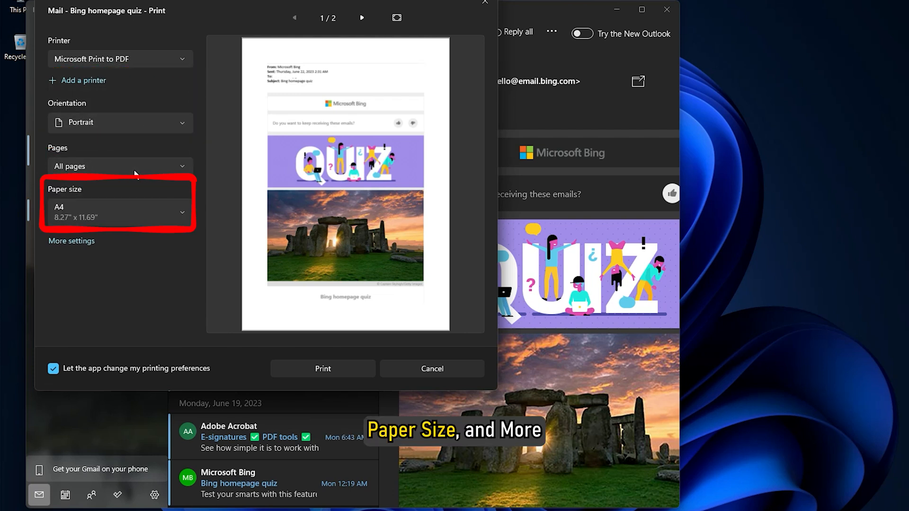
{"action": "mouse_move", "coordinate": [152, 209]}
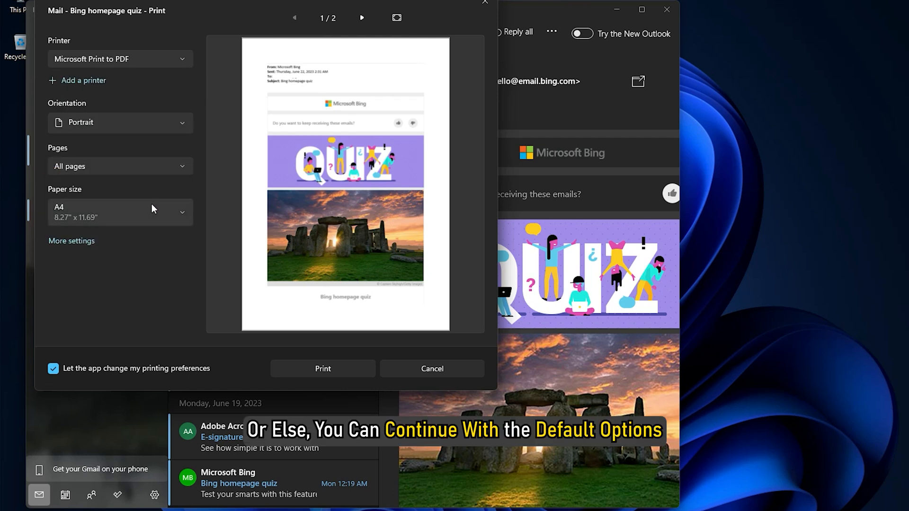
{"action": "mouse_move", "coordinate": [295, 325]}
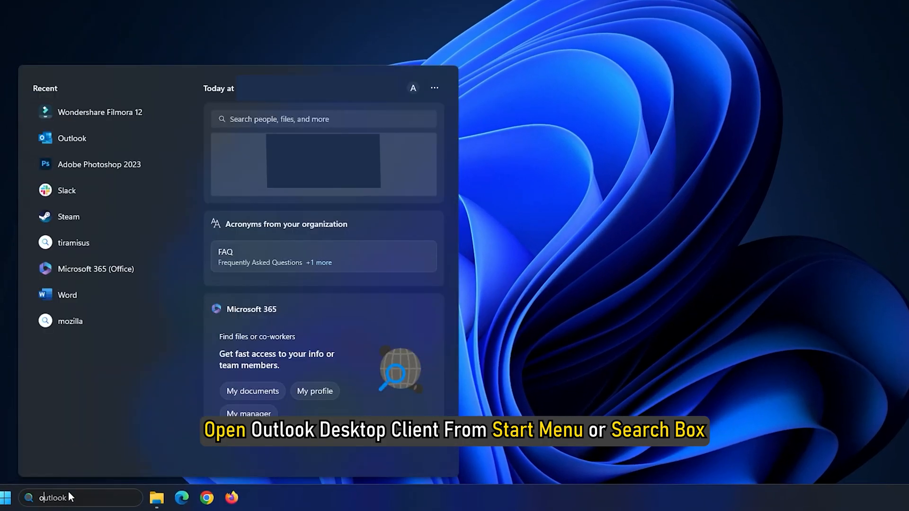
Launch Outlook desktop from the search results
{"action": "left_click", "coordinate": [72, 139]}
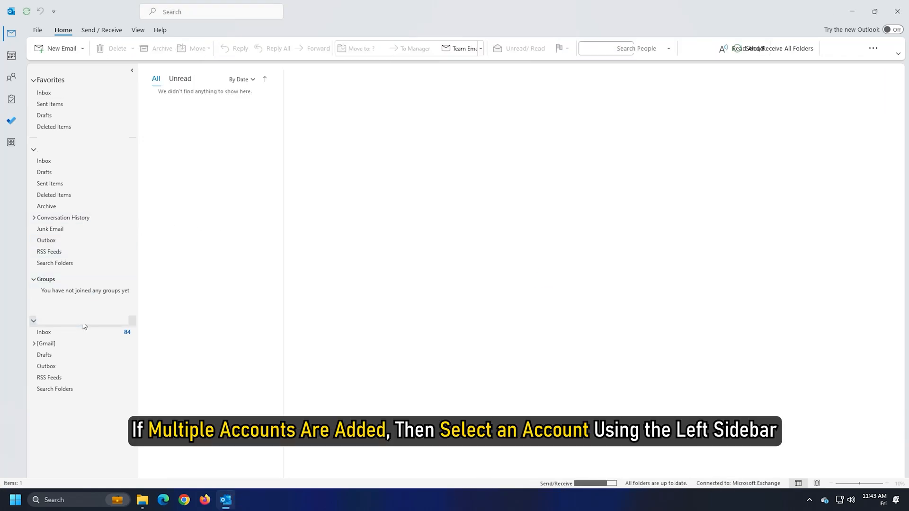
Open the Microsoft Outlook Test Message from the Gmail account's inbox
{"action": "left_click", "coordinate": [45, 332]}
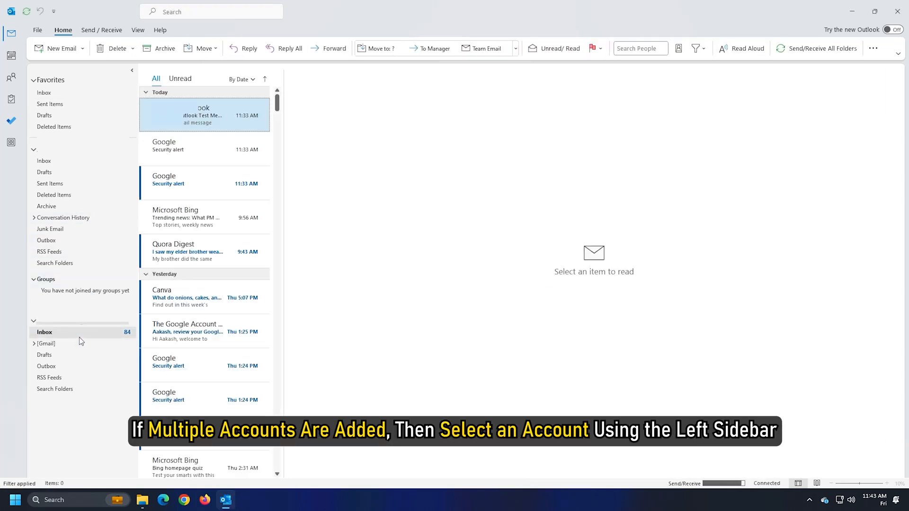
{"action": "left_click", "coordinate": [198, 115]}
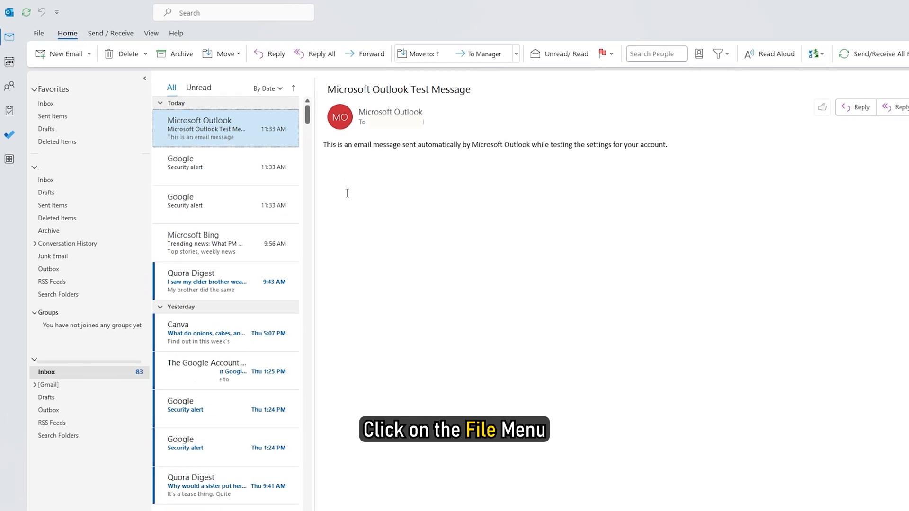
Open Outlook's File backstage and press Ctrl+P twice to print
{"action": "left_click", "coordinate": [38, 33]}
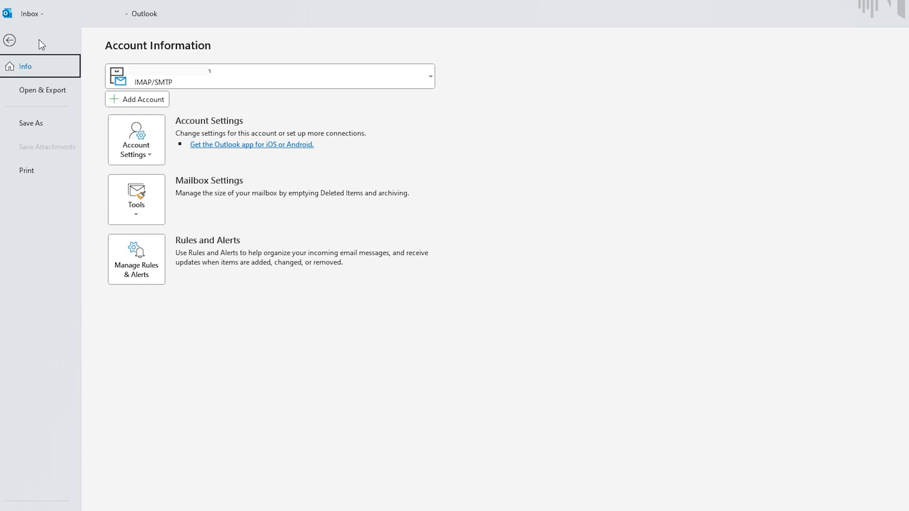
{"action": "key", "text": "Ctrl+P"}
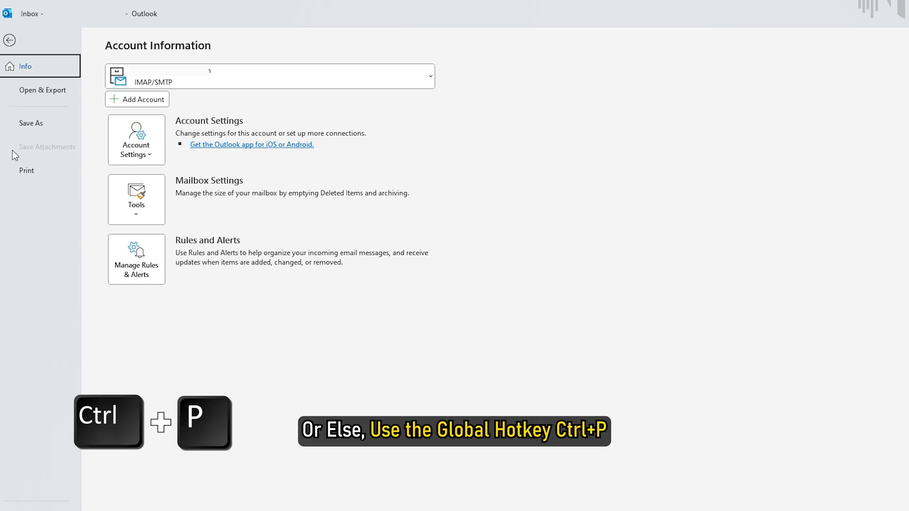
{"action": "key", "text": "Ctrl+P"}
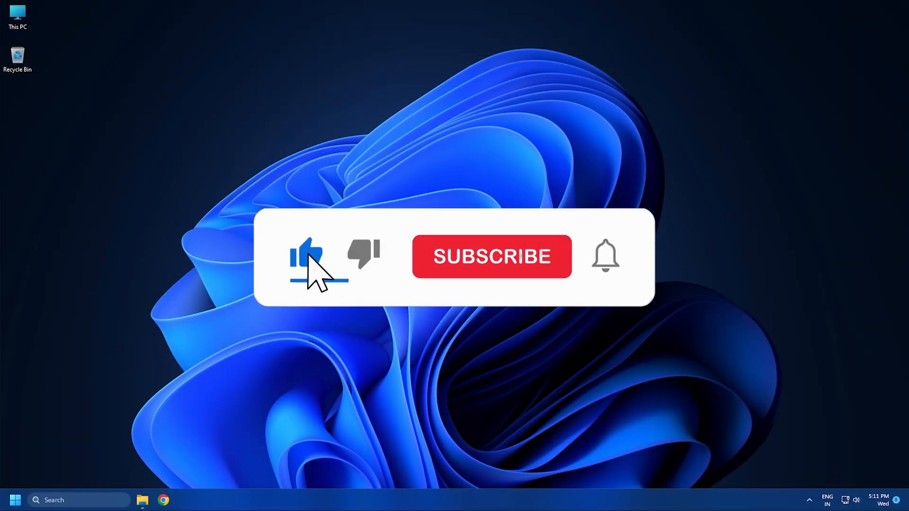
{"action": "left_click", "coordinate": [493, 256]}
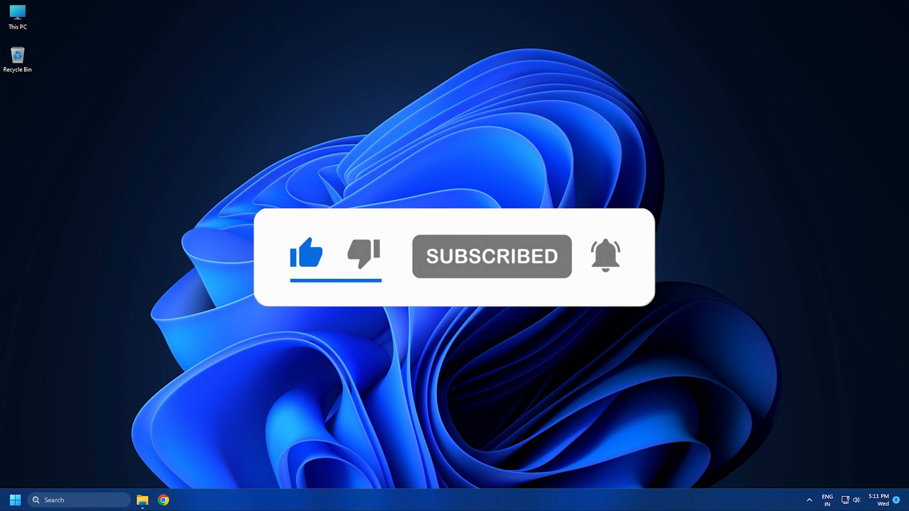